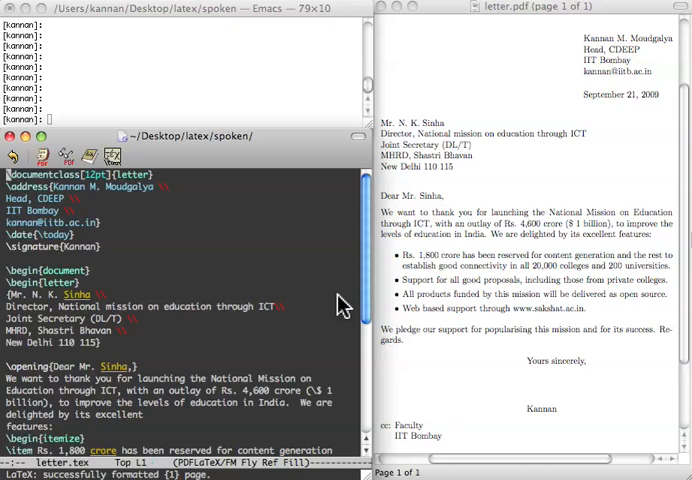
mouse_move(296, 266)
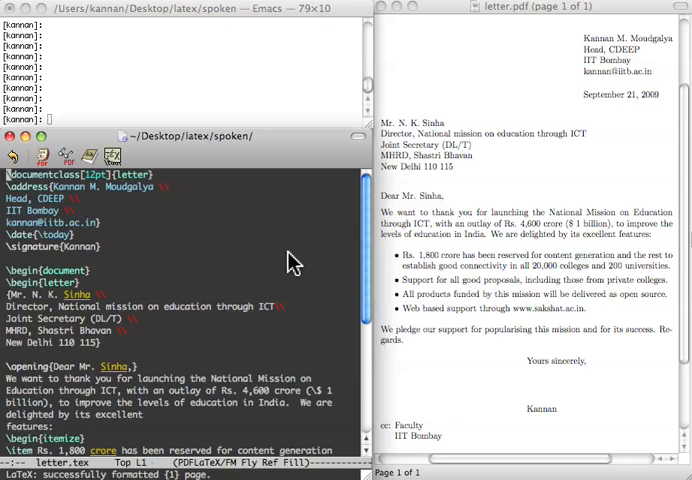
mouse_move(261, 221)
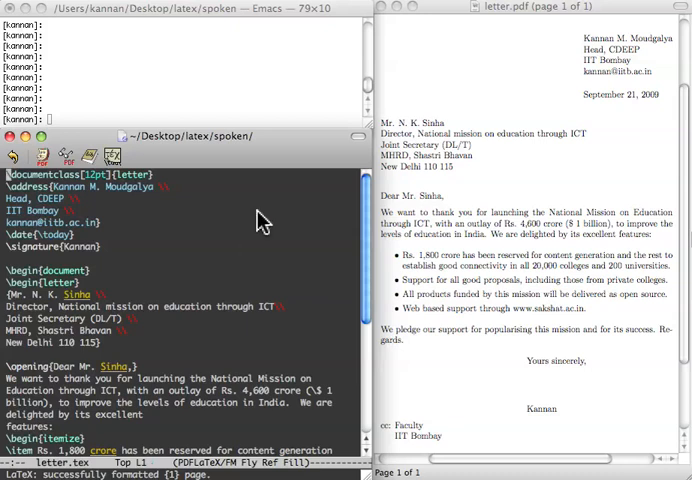
mouse_move(215, 90)
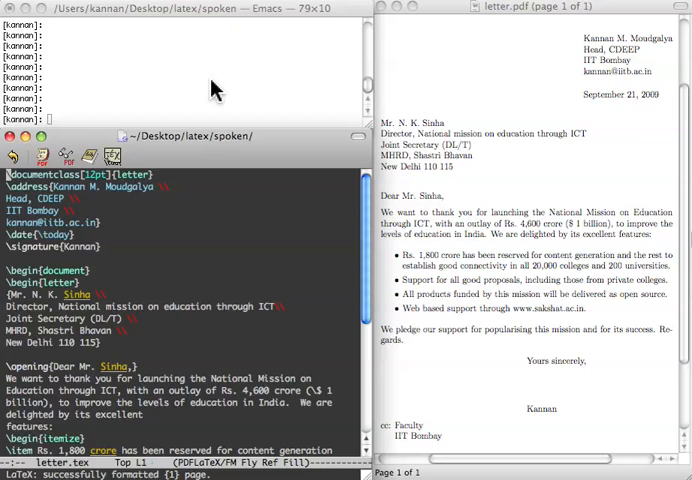
mouse_move(561, 95)
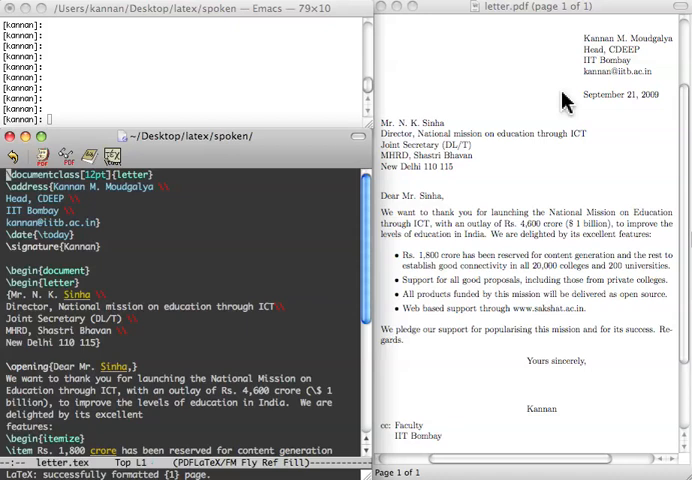
mouse_move(540, 134)
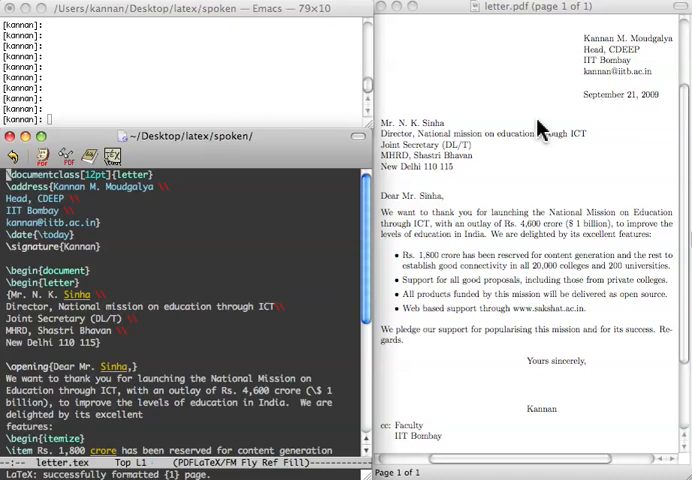
mouse_move(208, 192)
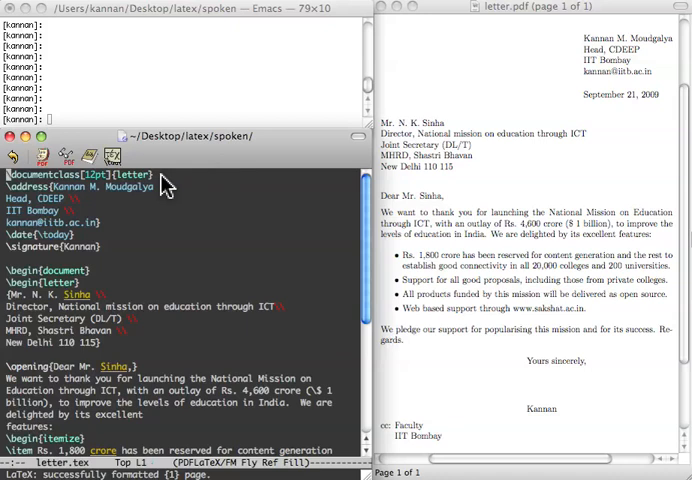
mouse_move(118, 210)
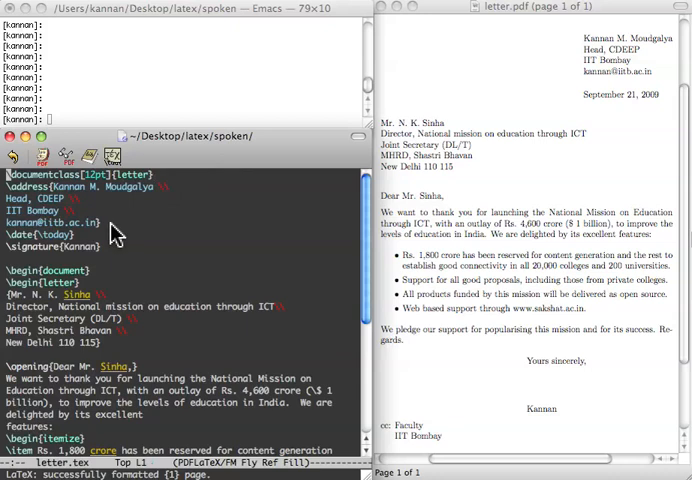
mouse_move(525, 137)
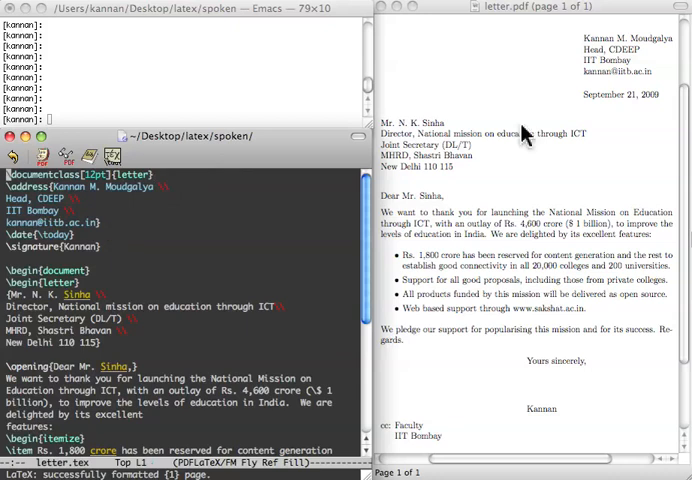
mouse_move(622, 30)
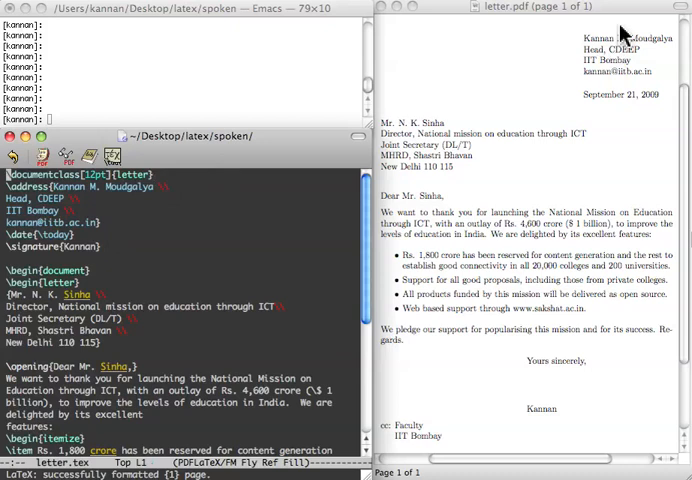
mouse_move(318, 185)
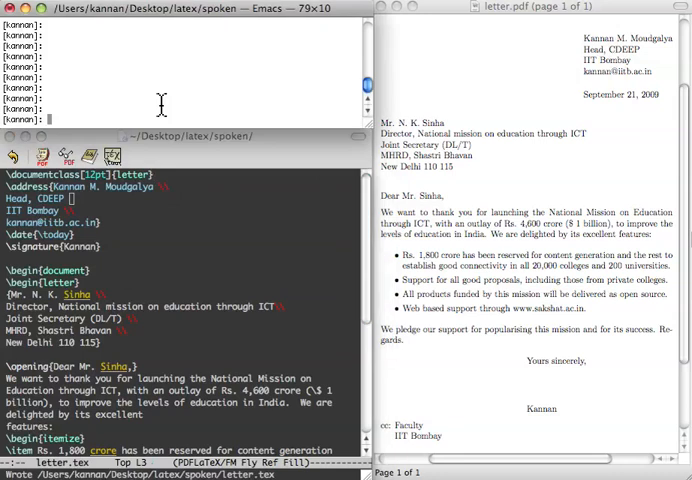
- Run pdflatex letter.tex in the shell to regenerate the letter PDF
text(pdf)
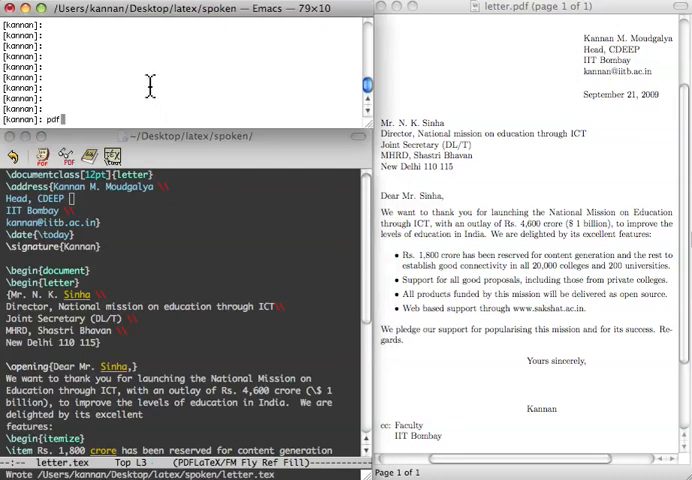
text(latex)
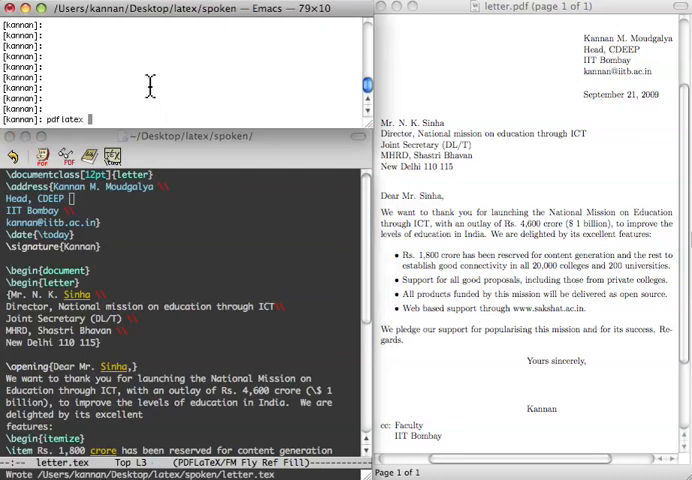
text(letter.tex)
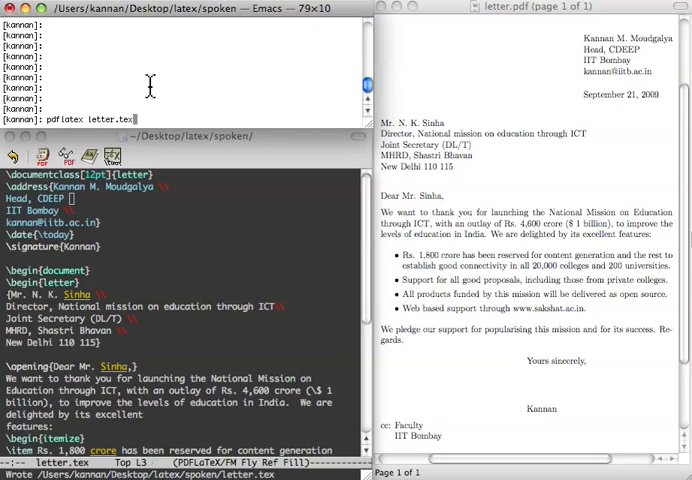
key(Return)
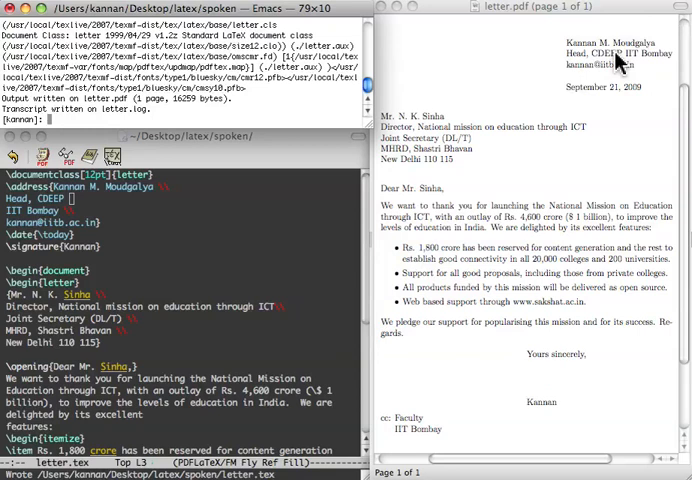
mouse_move(258, 208)
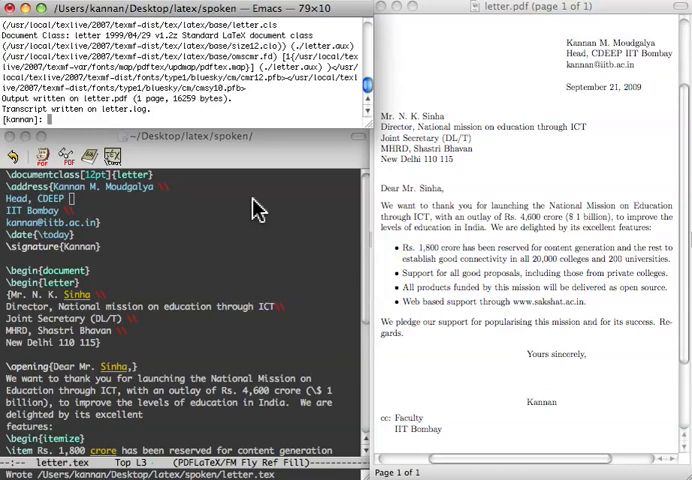
mouse_move(88, 207)
text( \\)
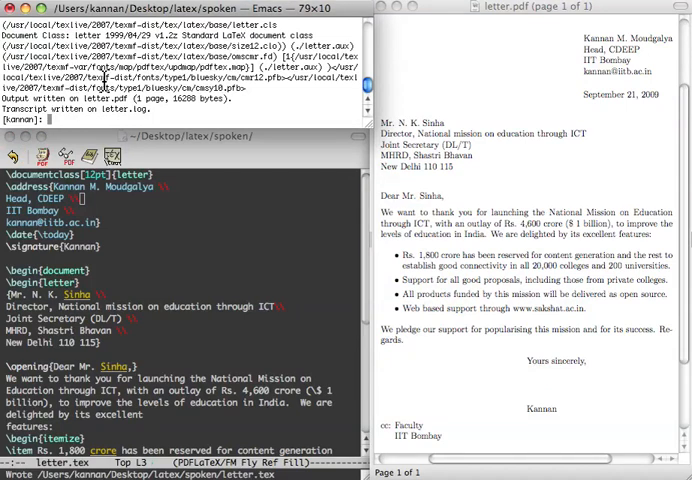
mouse_move(60, 196)
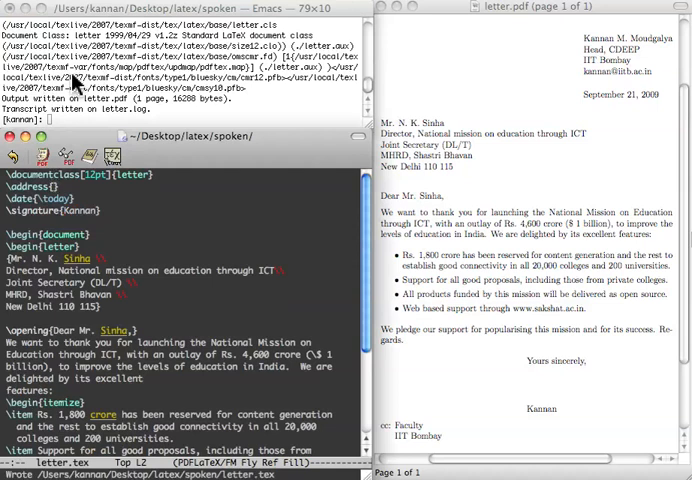
- Recompile letter.tex with pdflatex so the PDF drops the emptied address block
text(pdflatex letter.tex)
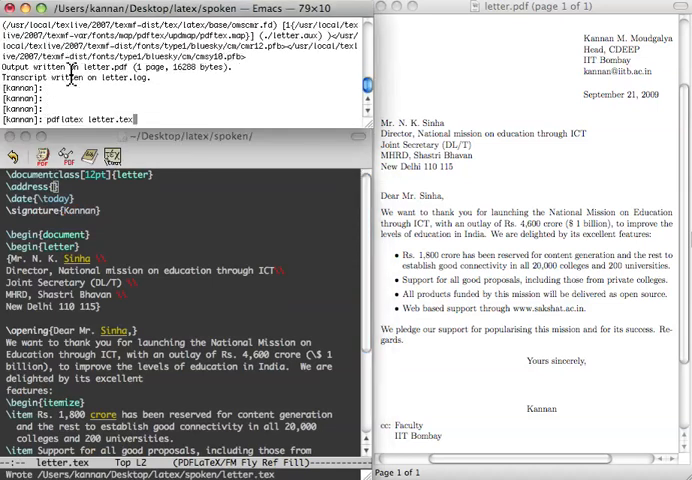
key(Return)
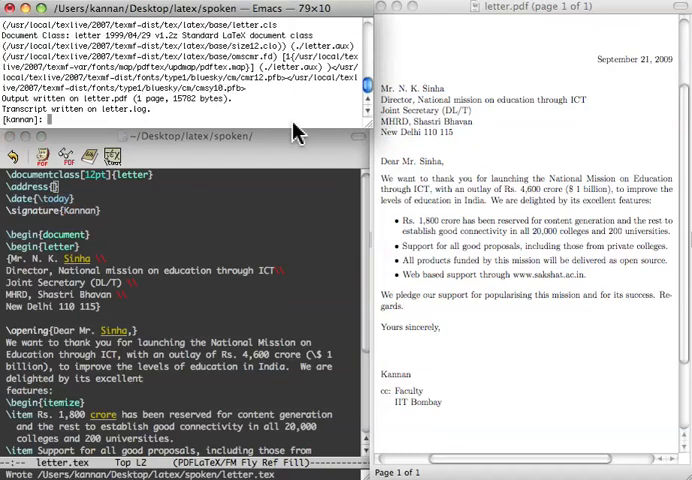
mouse_move(595, 48)
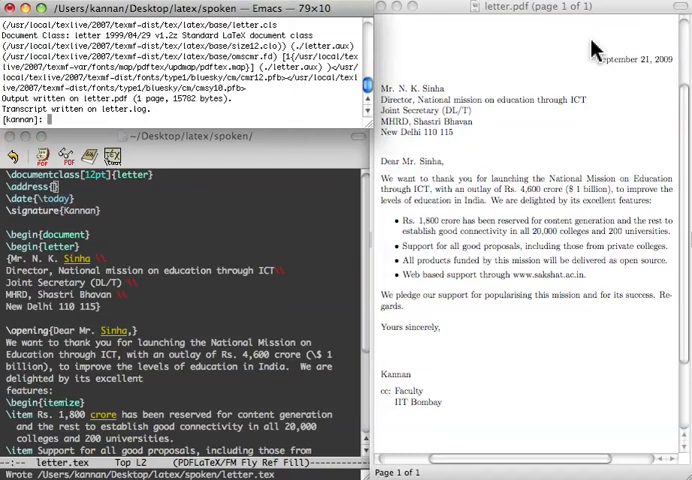
mouse_move(560, 70)
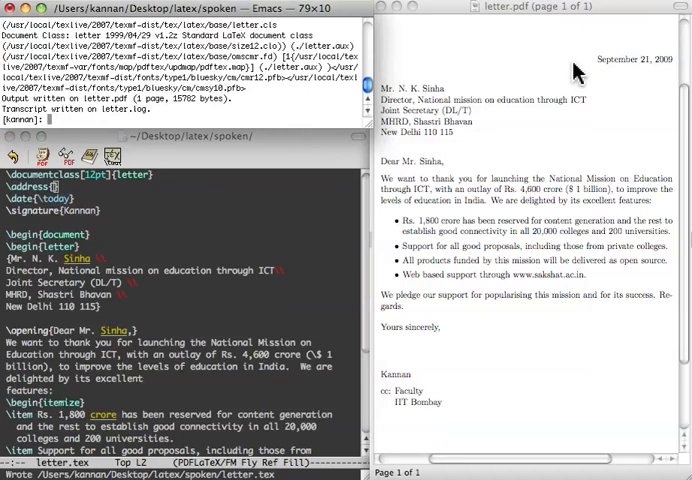
mouse_move(643, 78)
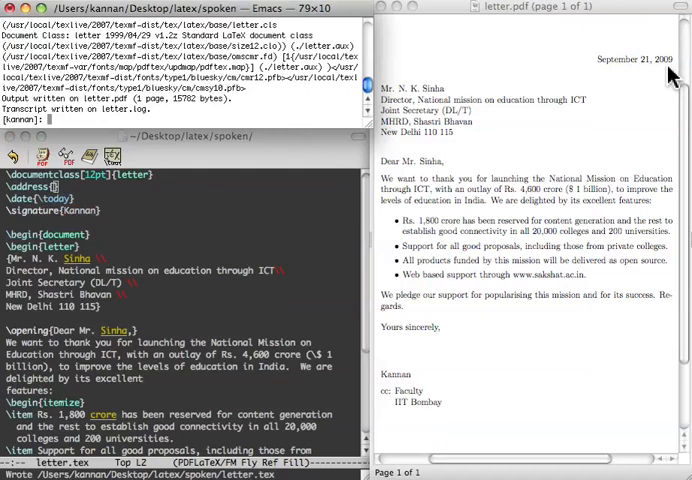
mouse_move(64, 222)
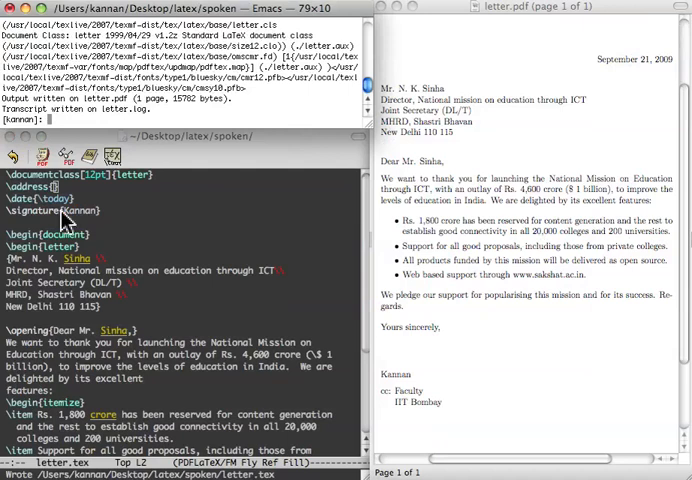
mouse_move(25, 305)
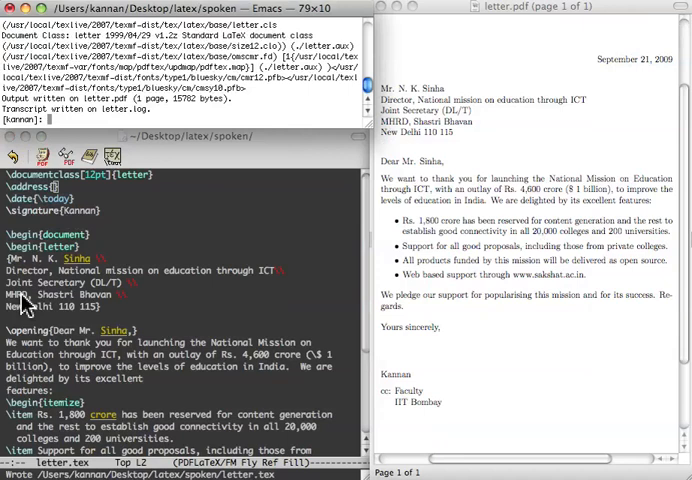
mouse_move(24, 226)
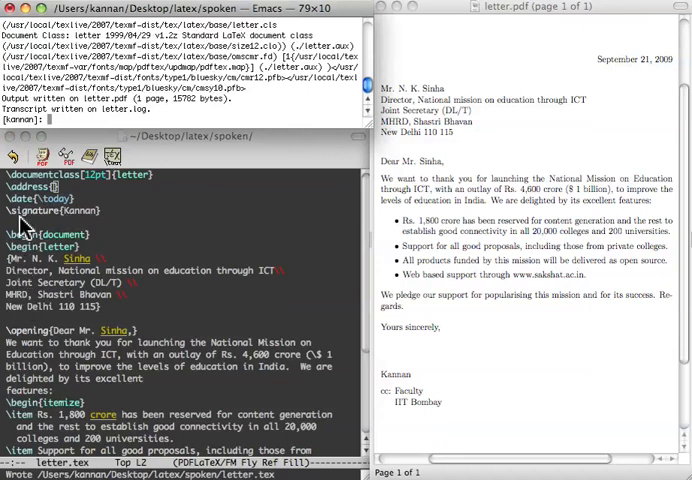
mouse_move(65, 218)
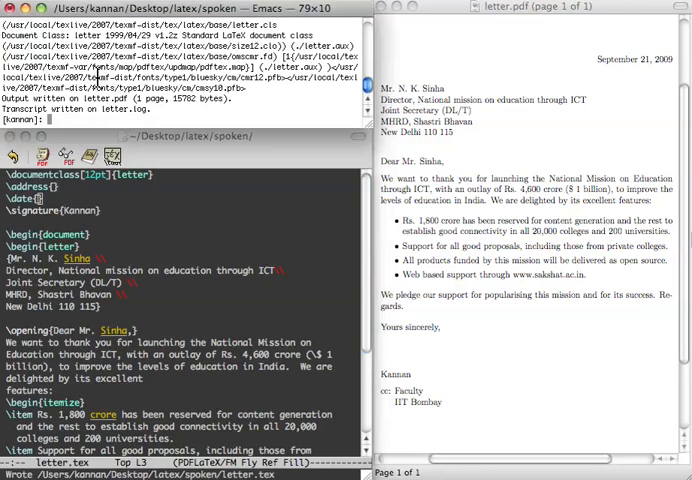
- Rerun pdflatex letter.tex to produce a PDF with no date line
text(pdflatex letter.tex)
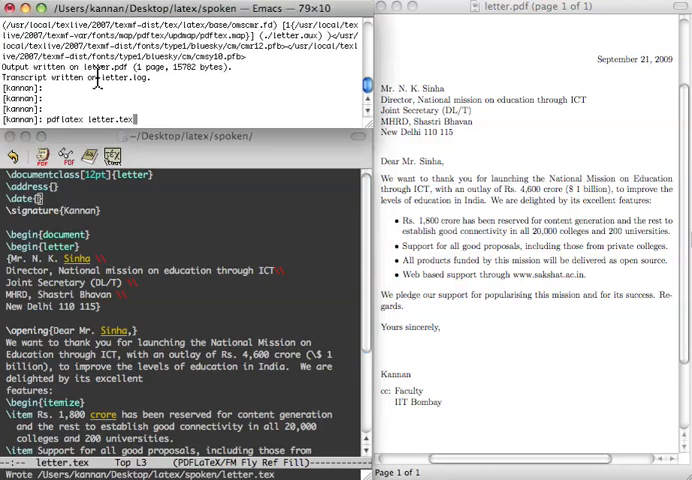
key(Return)
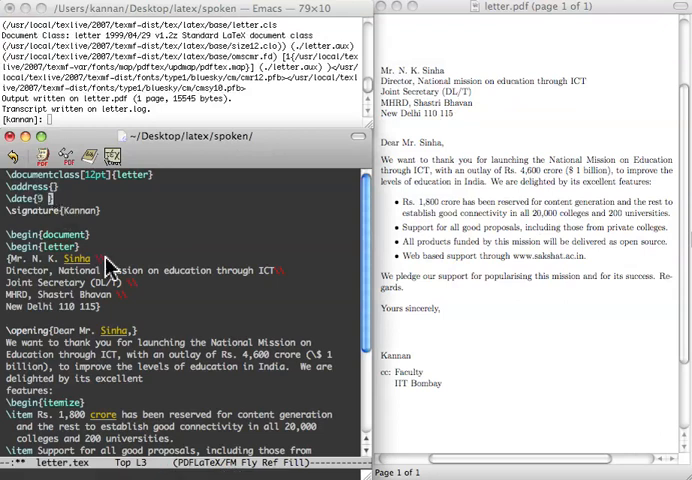
- Finish typing the date 9 July 2007, then recompile letter.tex with pdflatex
text(July 2)
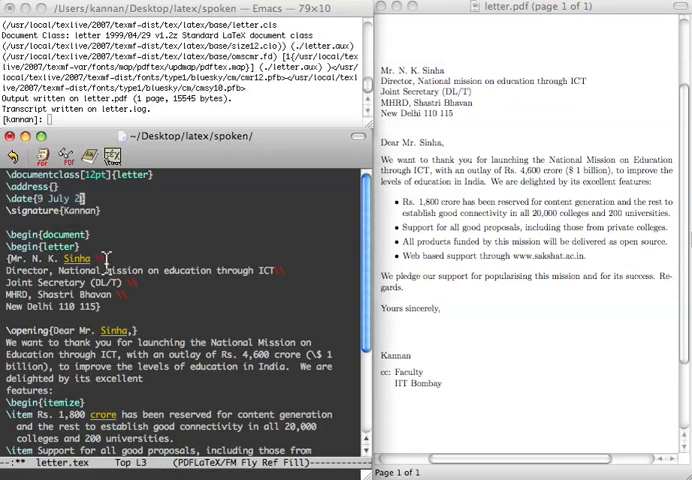
text(007)
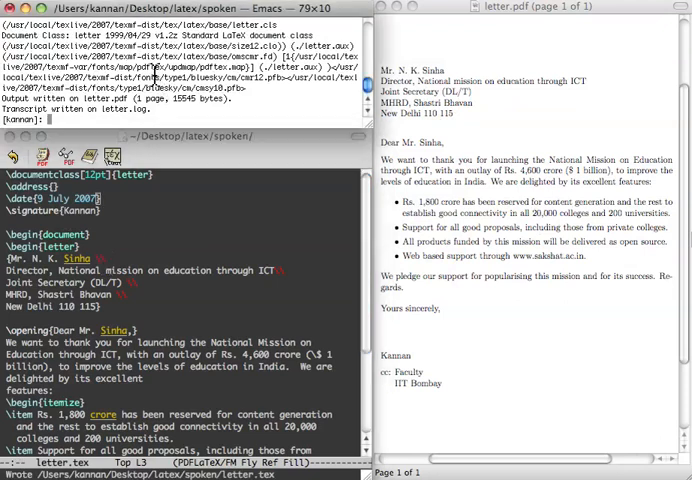
text(pdflatex letter.tex)
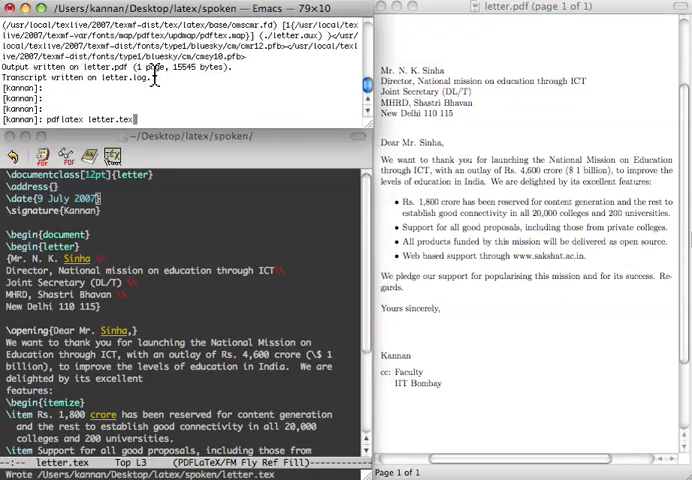
key(Return)
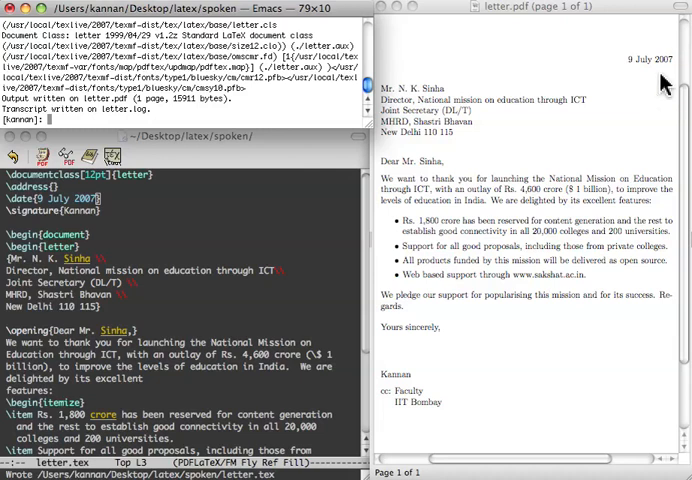
mouse_move(260, 190)
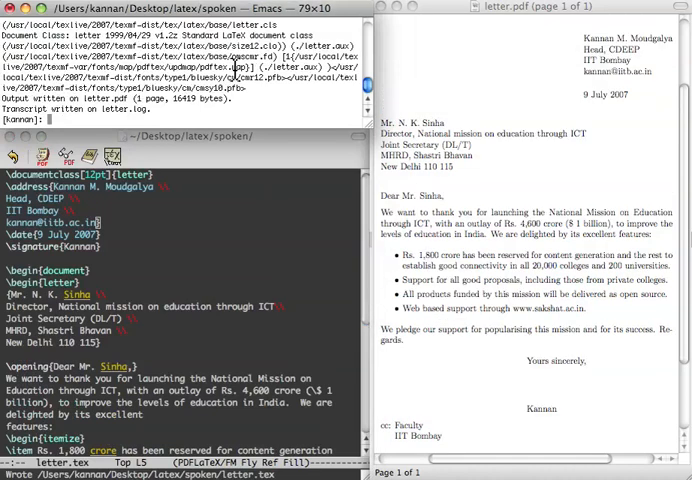
mouse_move(80, 262)
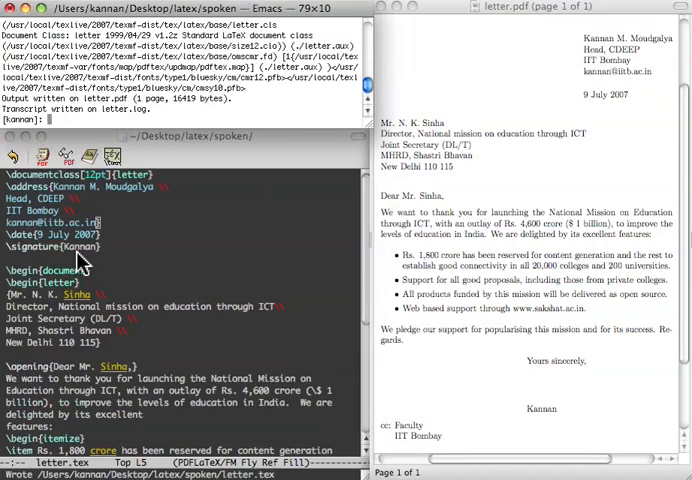
mouse_move(100, 268)
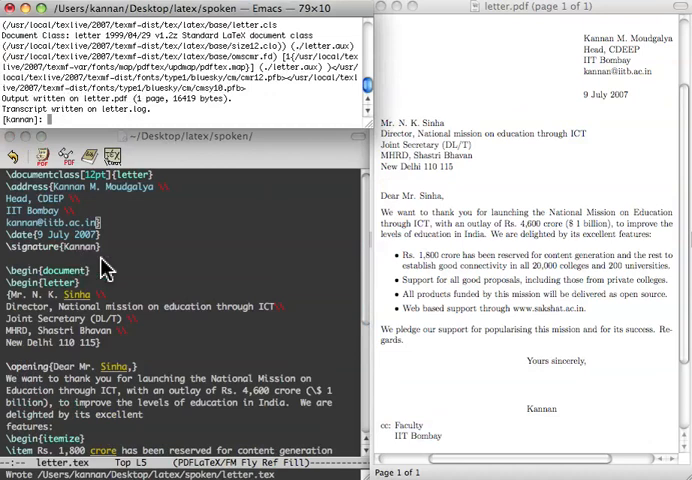
mouse_move(175, 252)
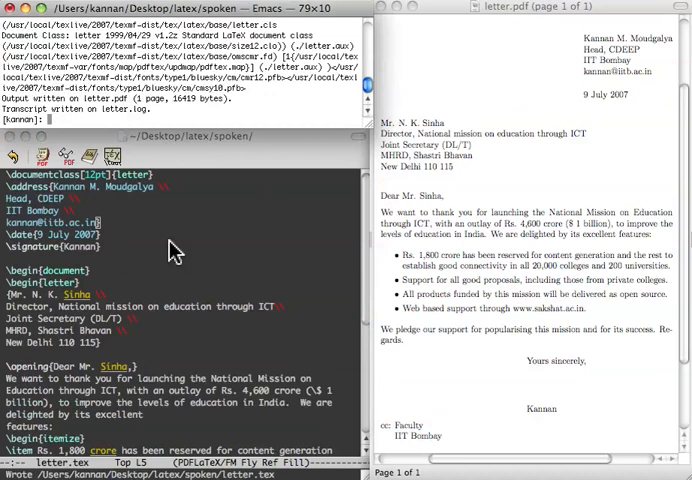
mouse_move(140, 268)
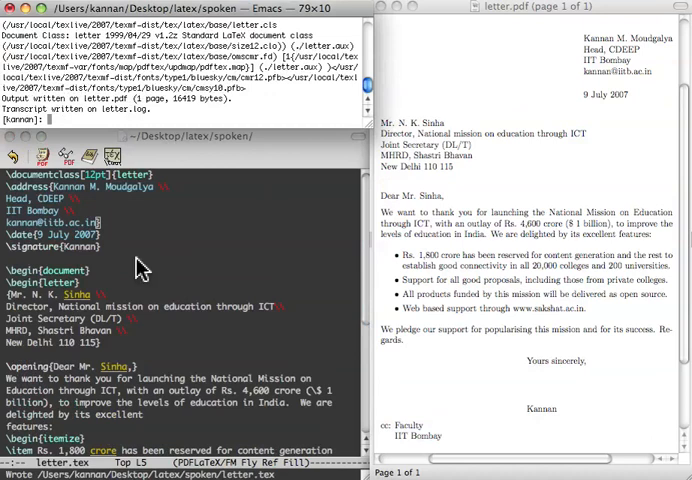
mouse_move(93, 296)
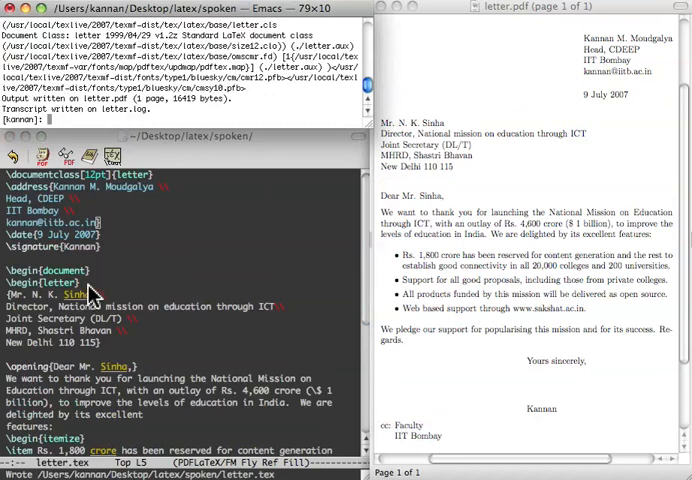
mouse_move(100, 353)
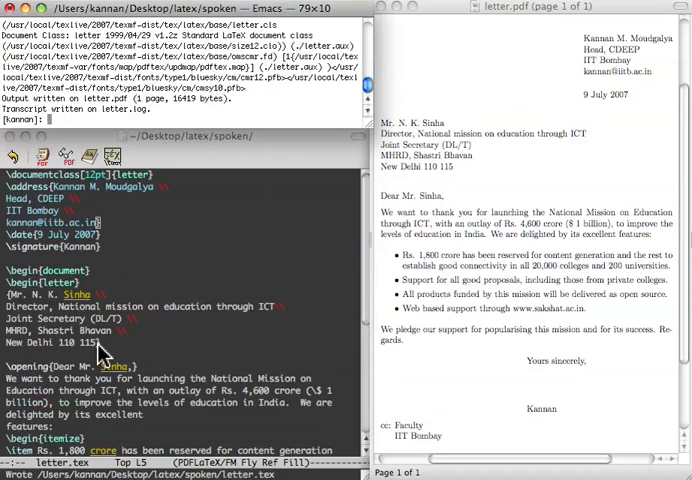
mouse_move(148, 348)
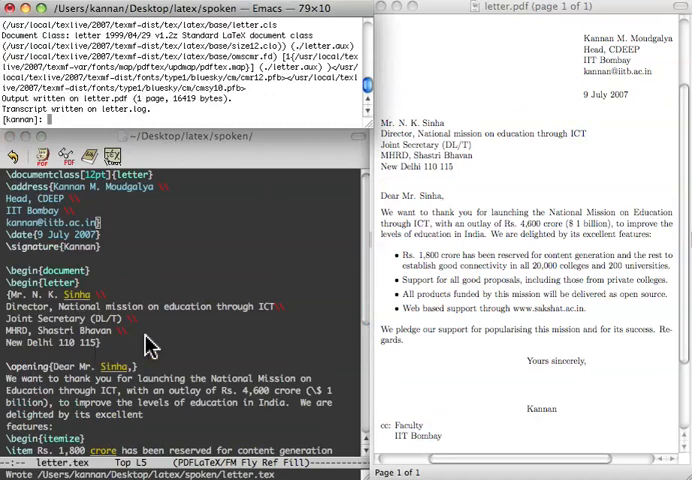
mouse_move(443, 168)
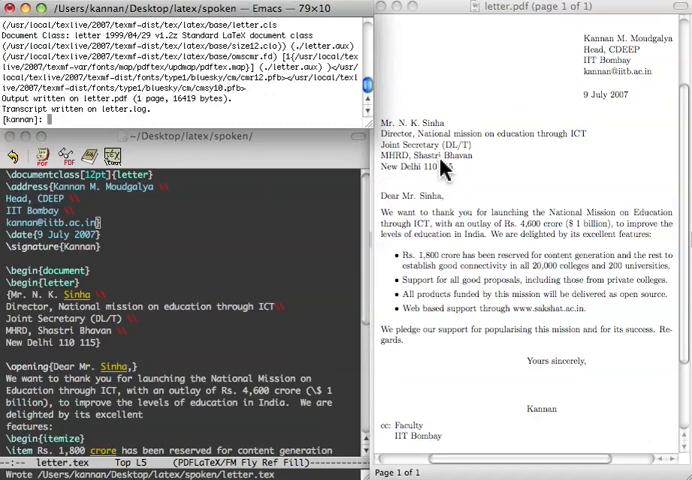
mouse_move(258, 200)
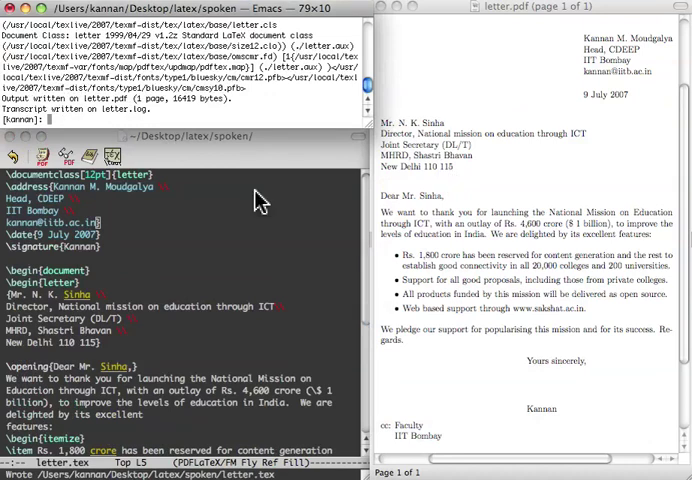
mouse_move(205, 211)
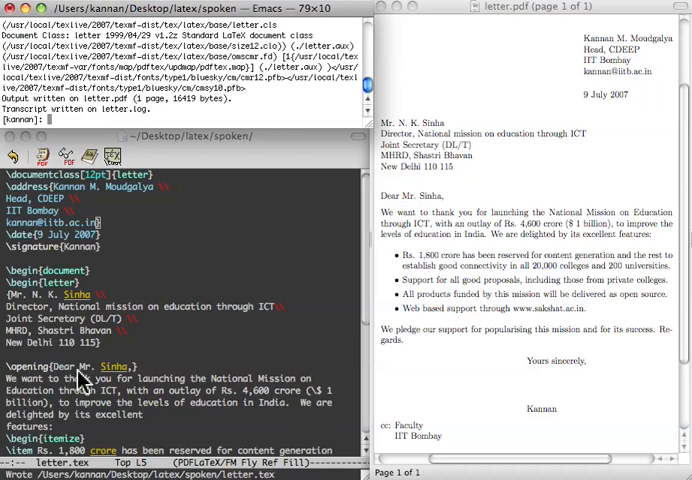
mouse_move(15, 263)
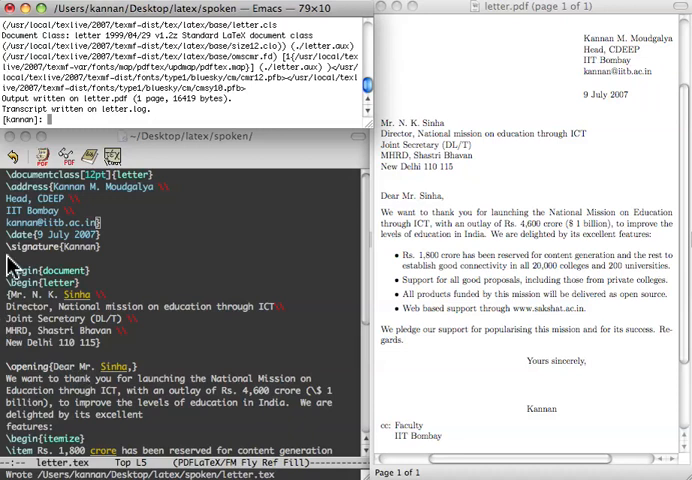
mouse_move(15, 298)
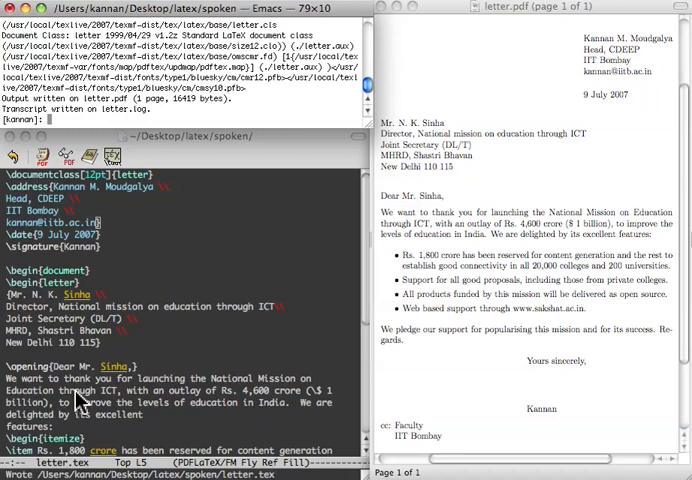
mouse_move(285, 403)
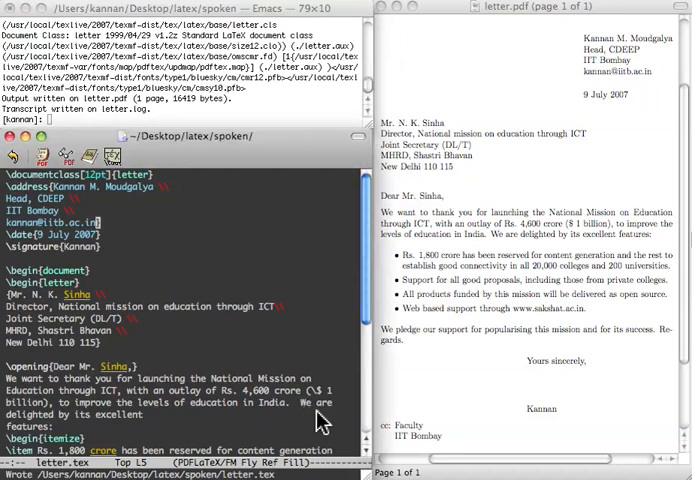
mouse_move(600, 280)
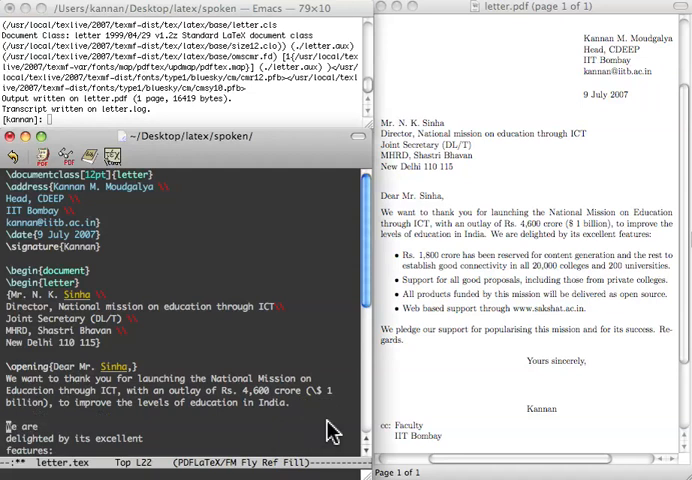
mouse_move(85, 420)
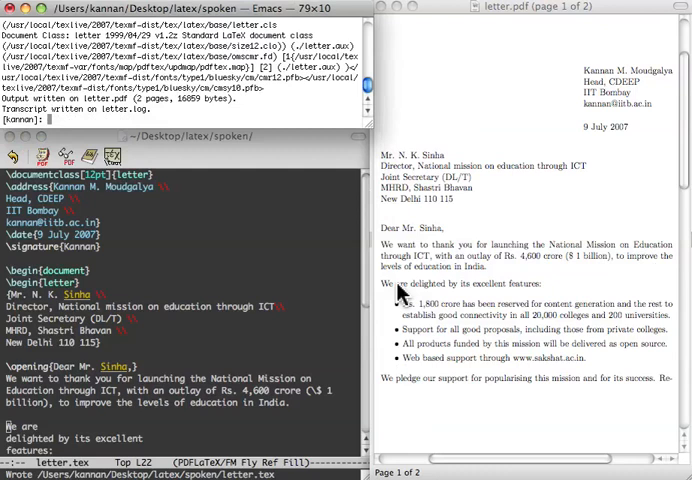
mouse_move(422, 475)
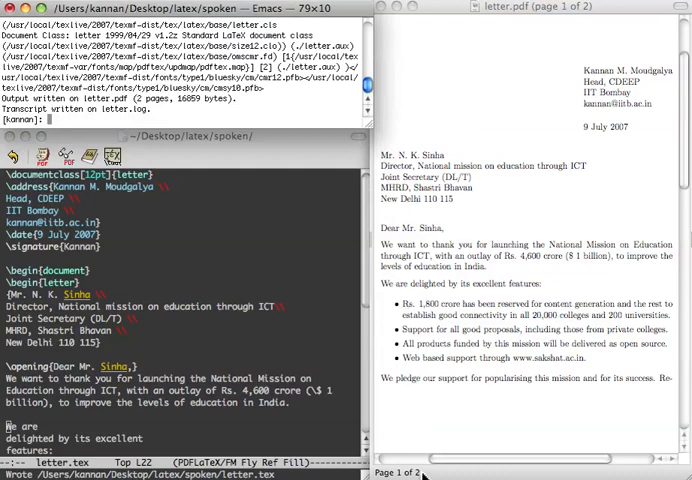
mouse_move(502, 278)
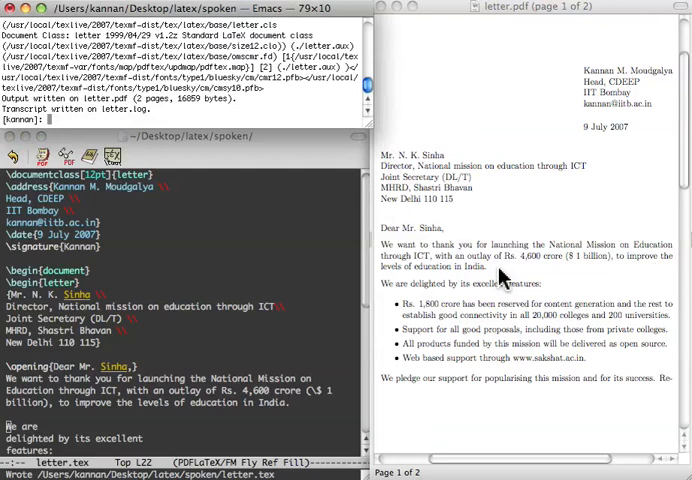
mouse_move(290, 147)
text(0)
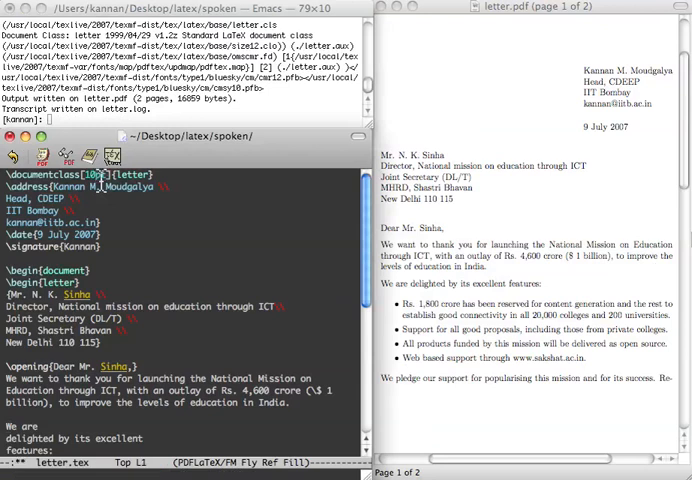
- Save the 10pt font size change to letter.tex
key(ctrl+s)
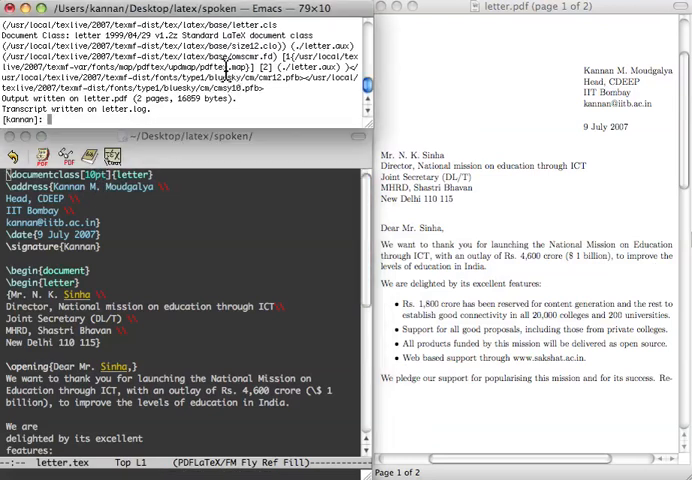
scroll(down, 3)
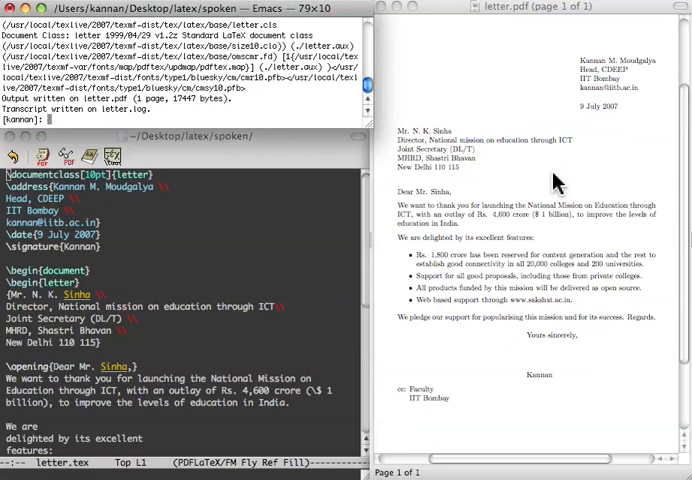
mouse_move(180, 247)
text(2)
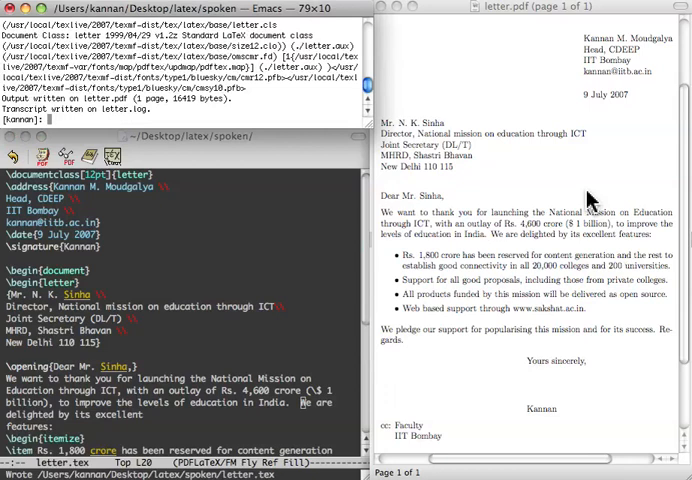
mouse_move(100, 432)
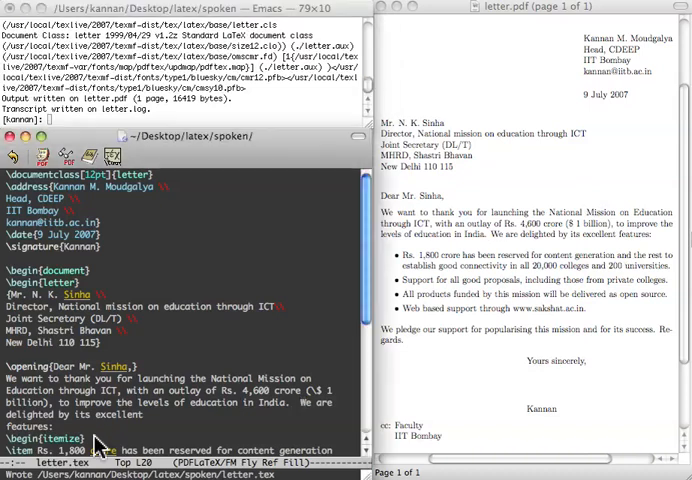
scroll(down, 3)
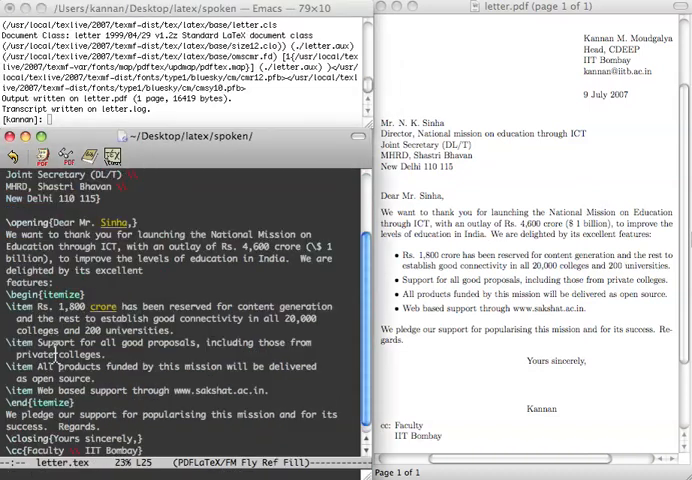
mouse_move(90, 405)
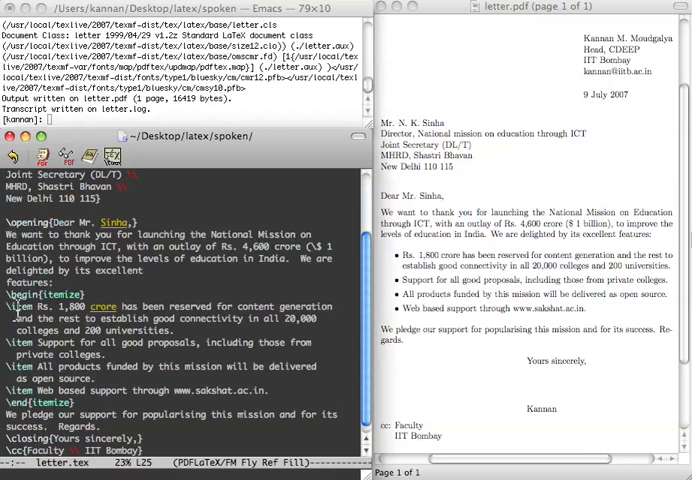
mouse_move(225, 298)
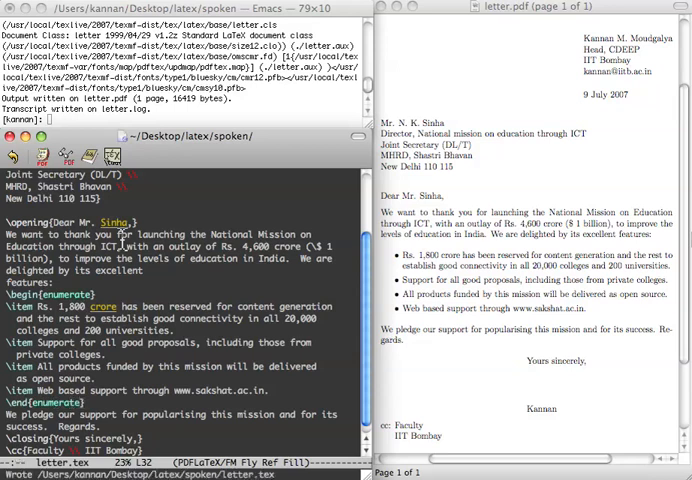
mouse_move(172, 135)
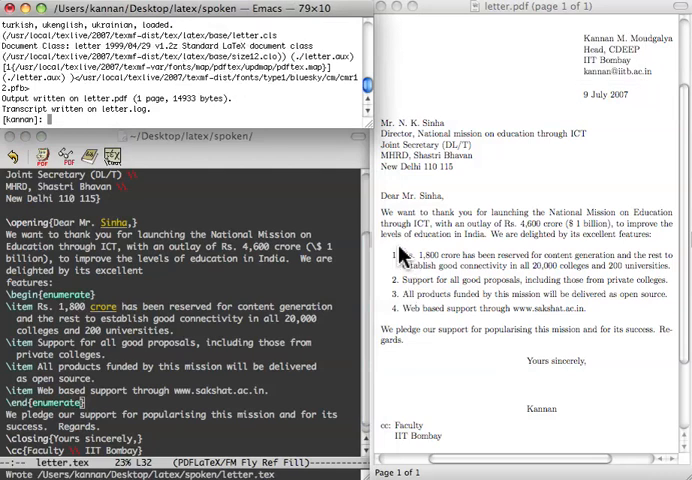
mouse_move(190, 315)
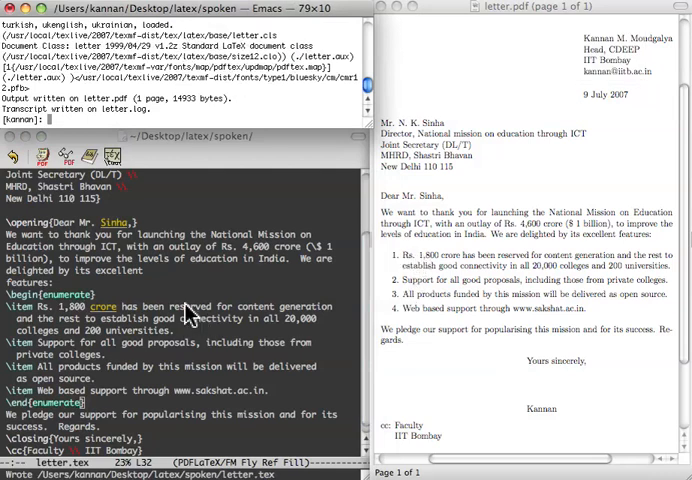